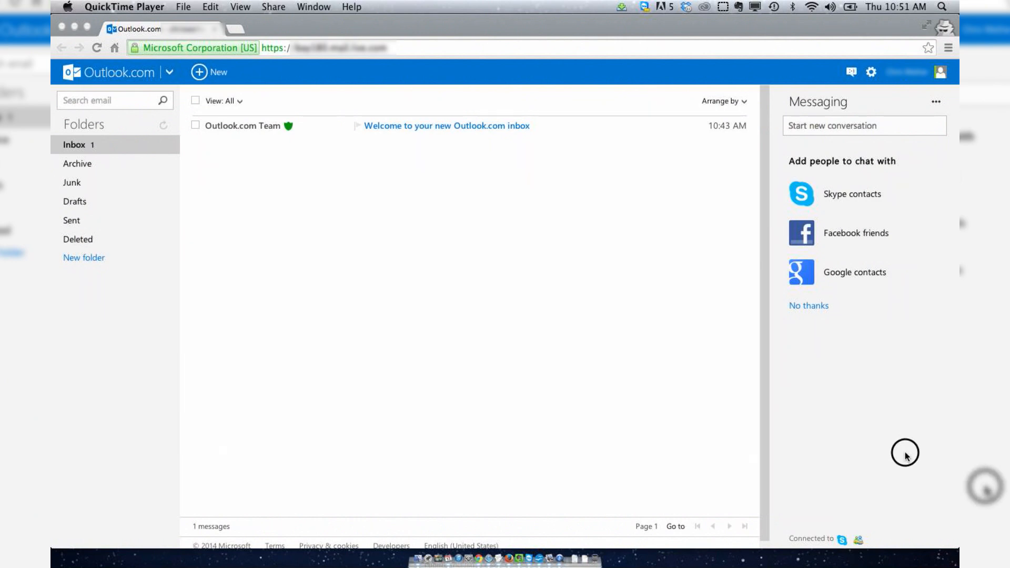
mouse_move(650, 458)
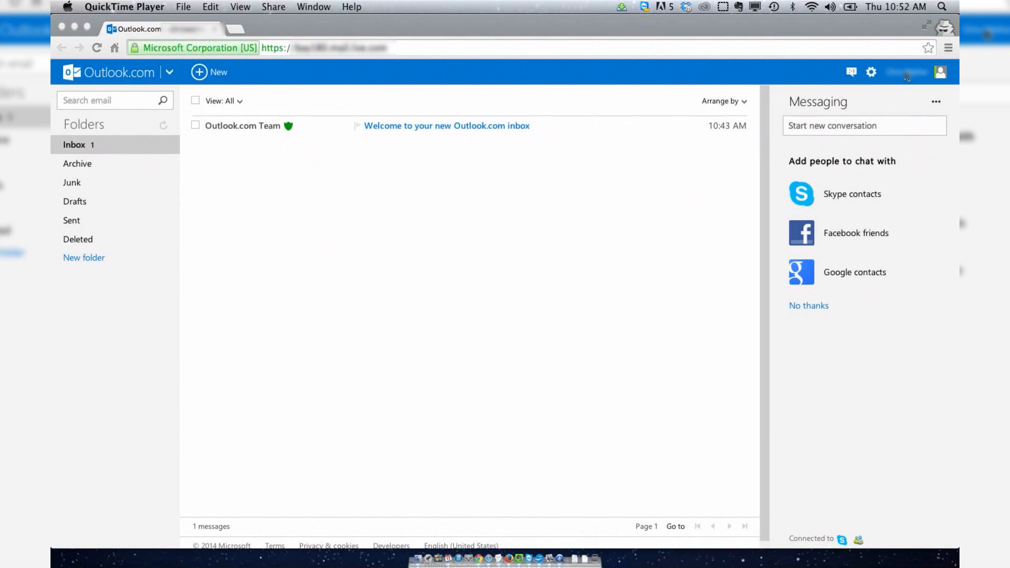
Go from the signed-in profile menu to the Microsoft account settings and its Close account page
click(940, 72)
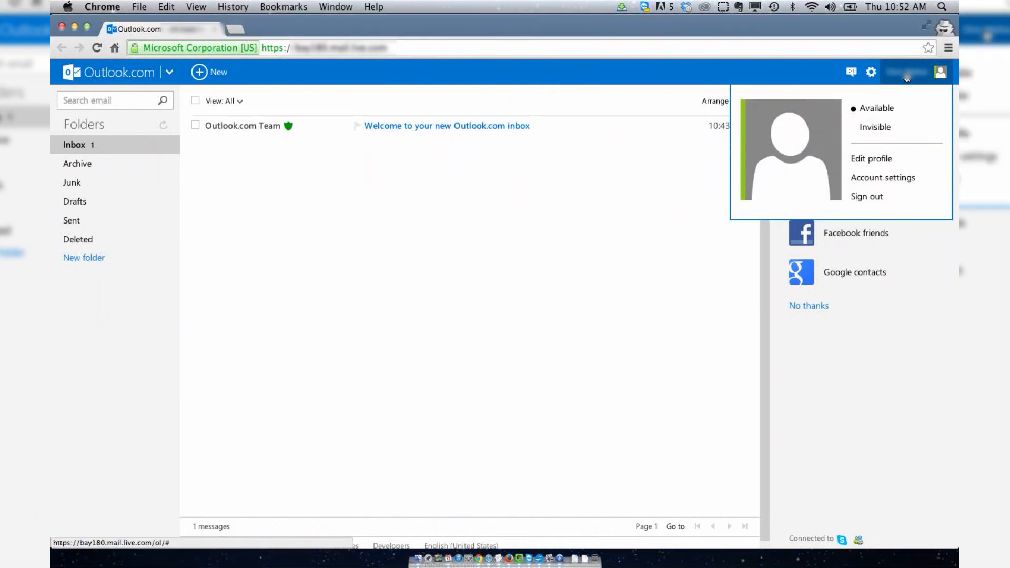
mouse_move(883, 178)
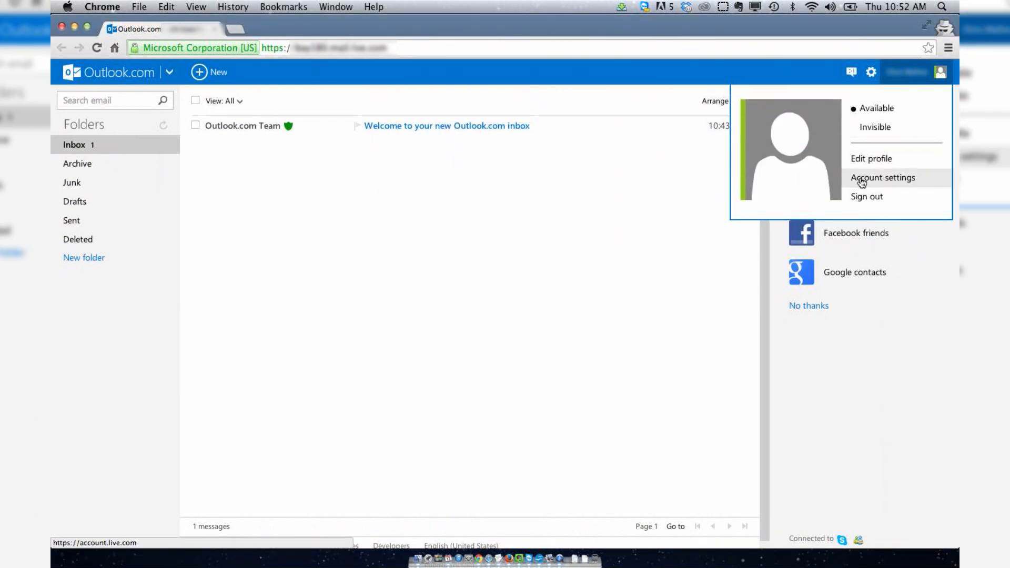
click(883, 176)
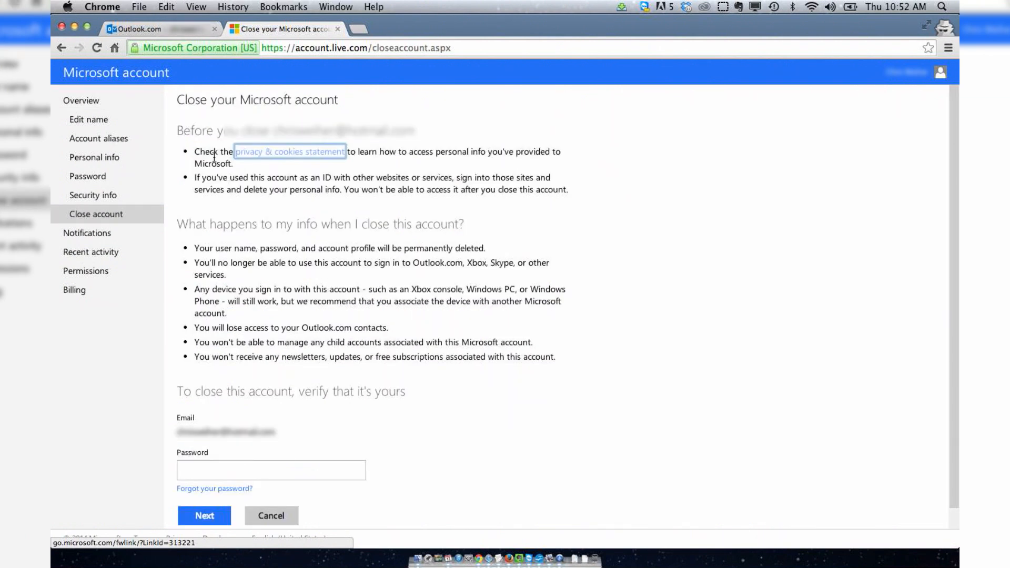
Verify ownership with the password and continue to the Outlook.com account deactivation page
click(271, 470)
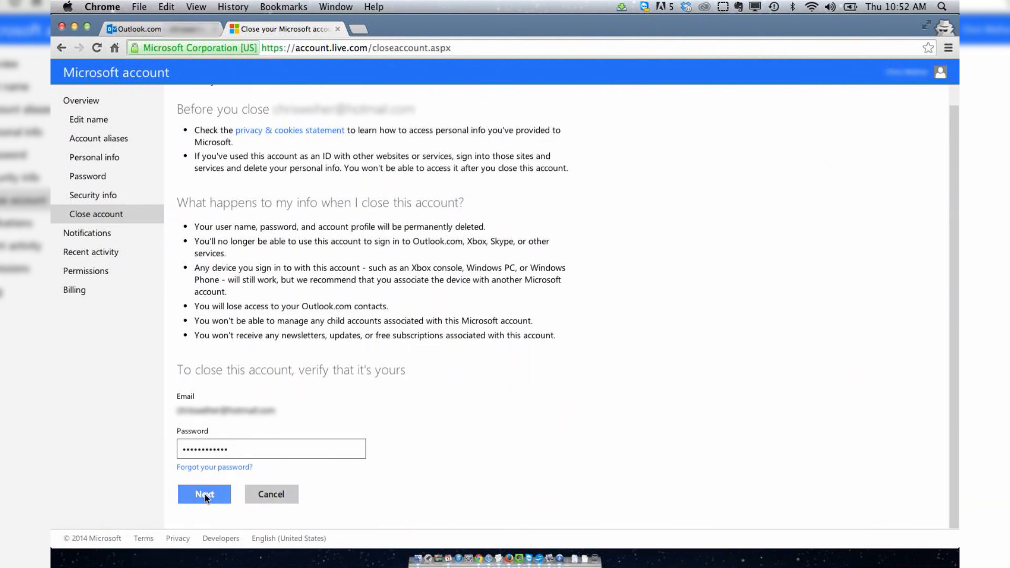
click(204, 495)
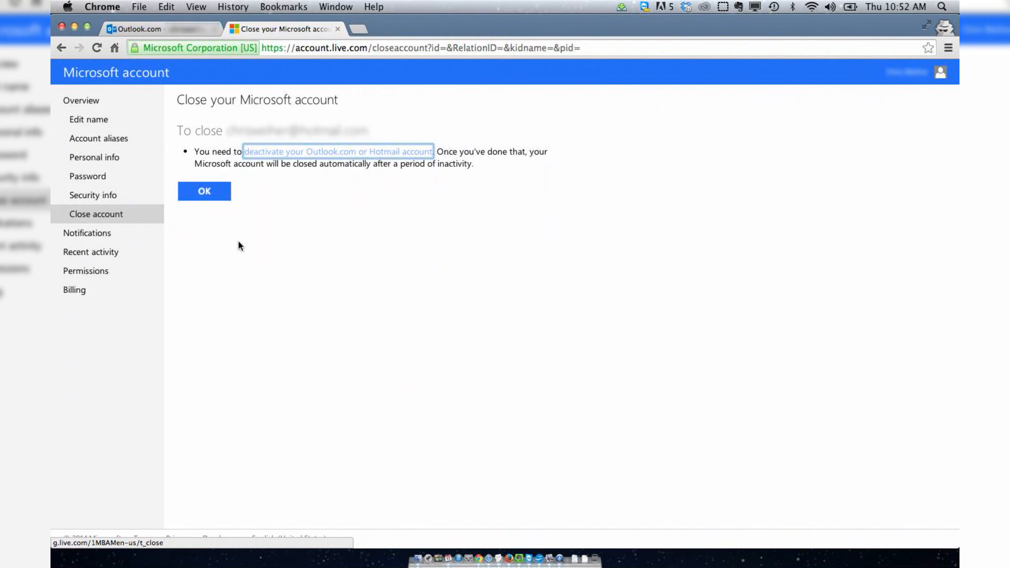
mouse_move(277, 152)
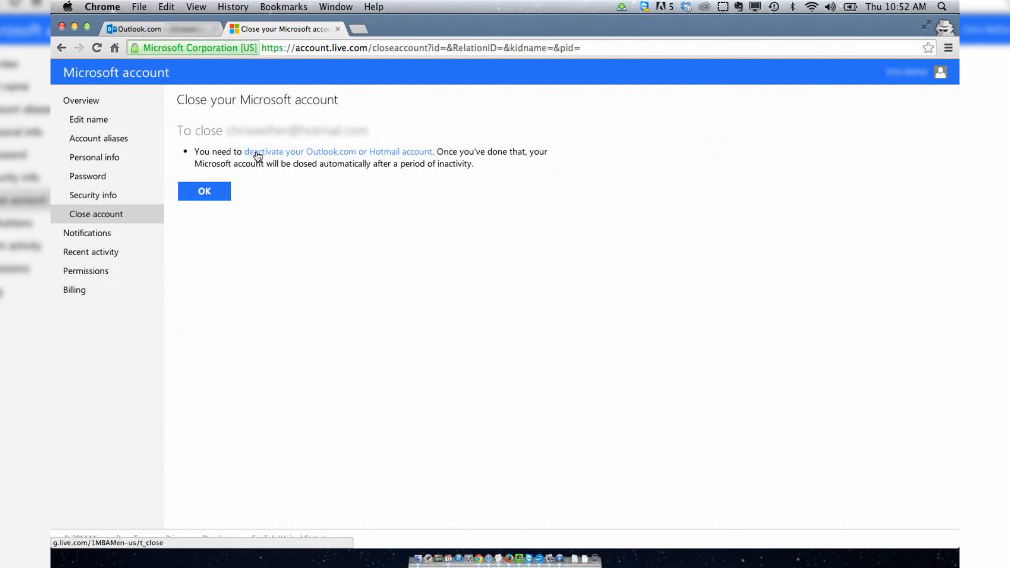
mouse_move(353, 159)
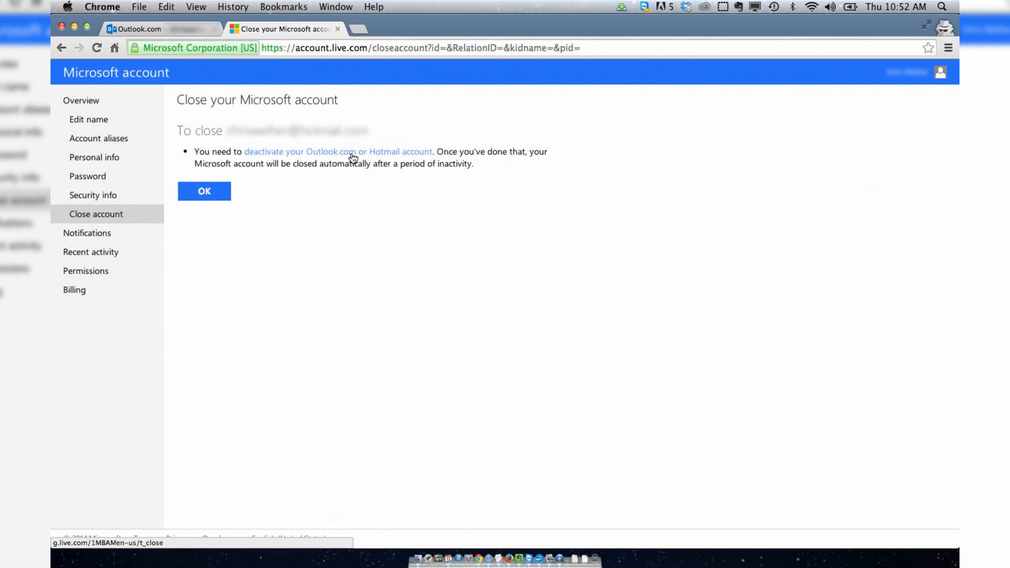
click(337, 151)
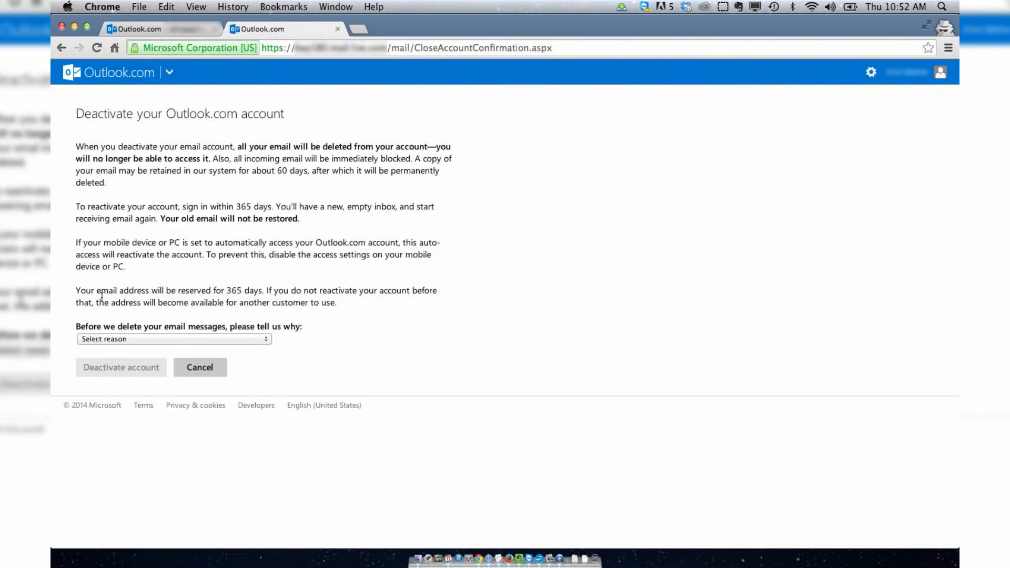
Deactivate the Outlook.com account with reason 'My account was hacked' and return to the account page
click(173, 339)
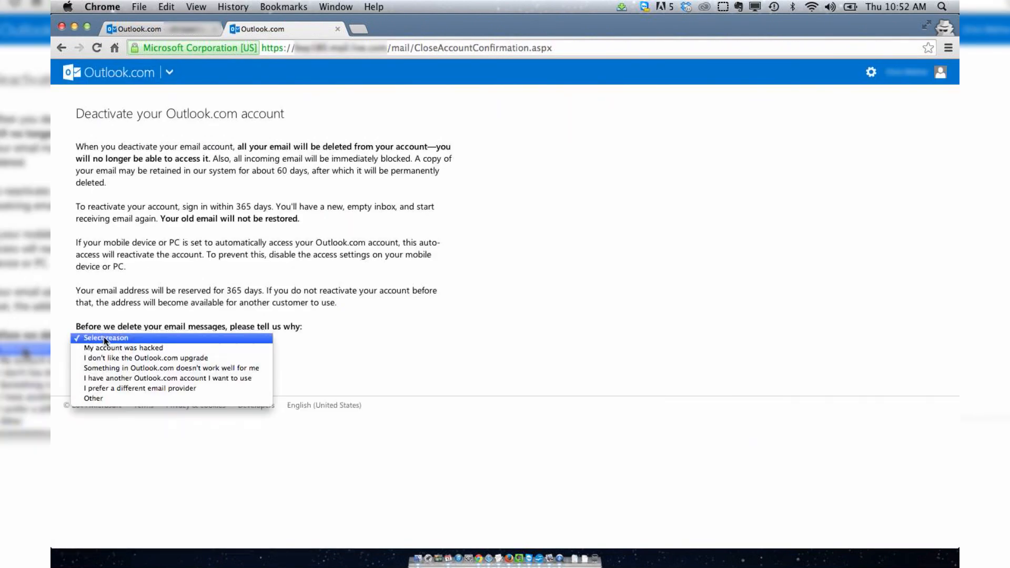
click(124, 349)
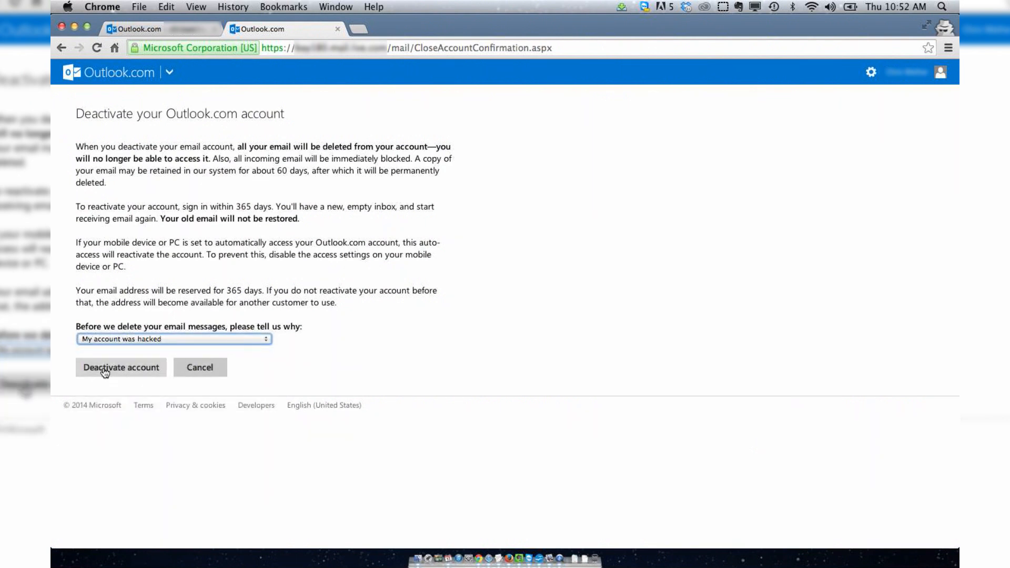
click(120, 368)
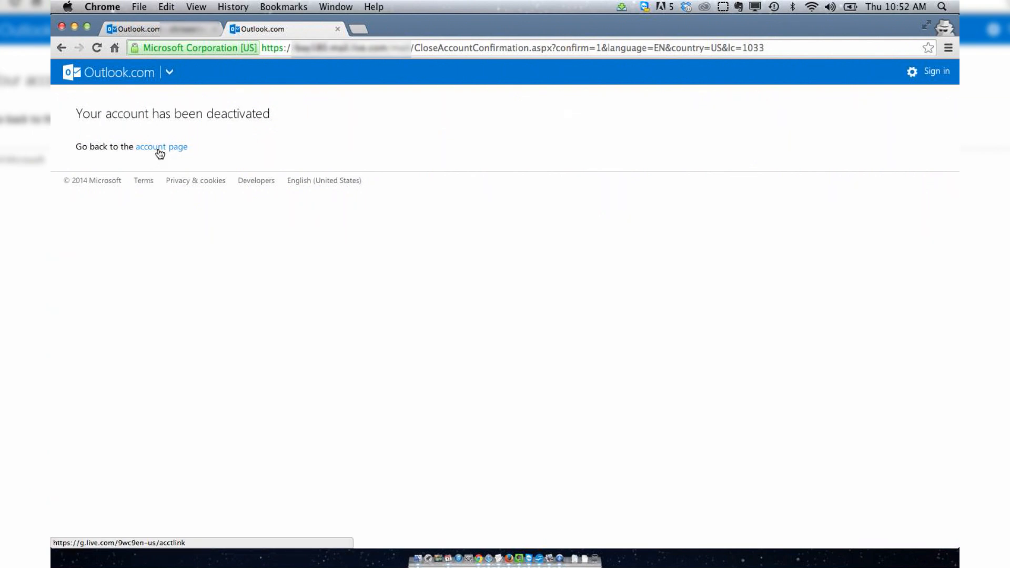
click(161, 146)
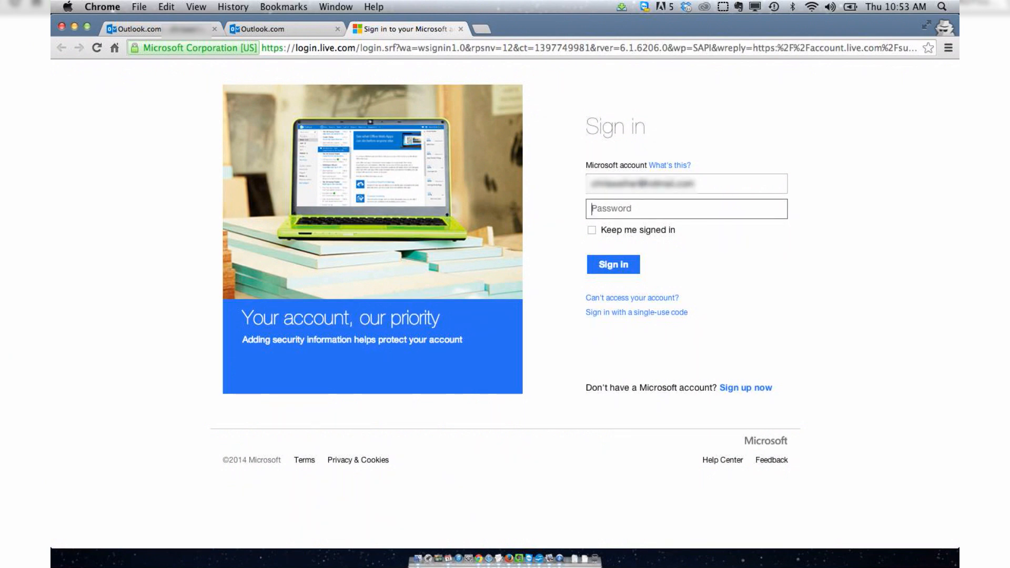
Sign back in to the Microsoft account with the password to reach the summary page
click(613, 268)
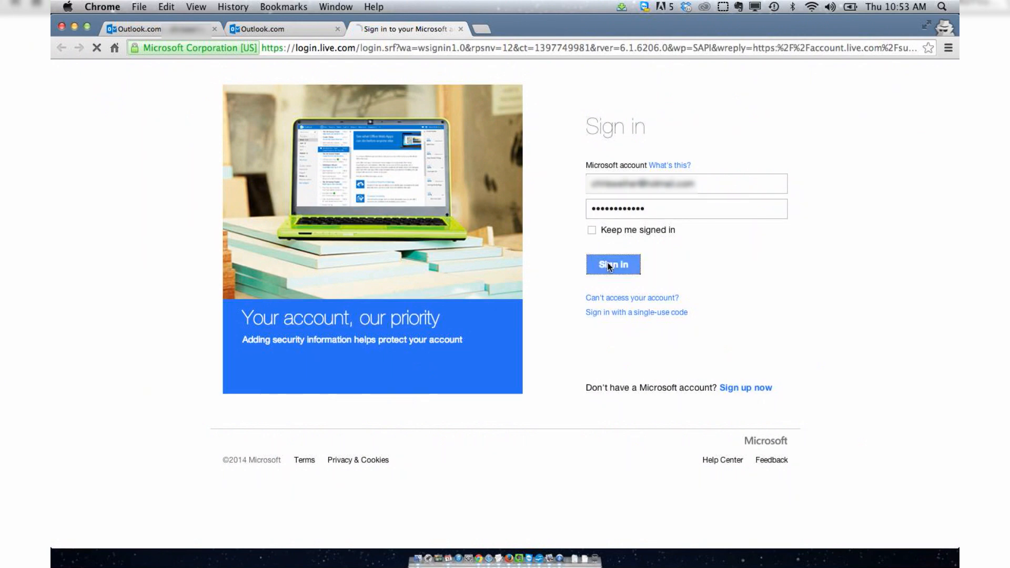
click(613, 264)
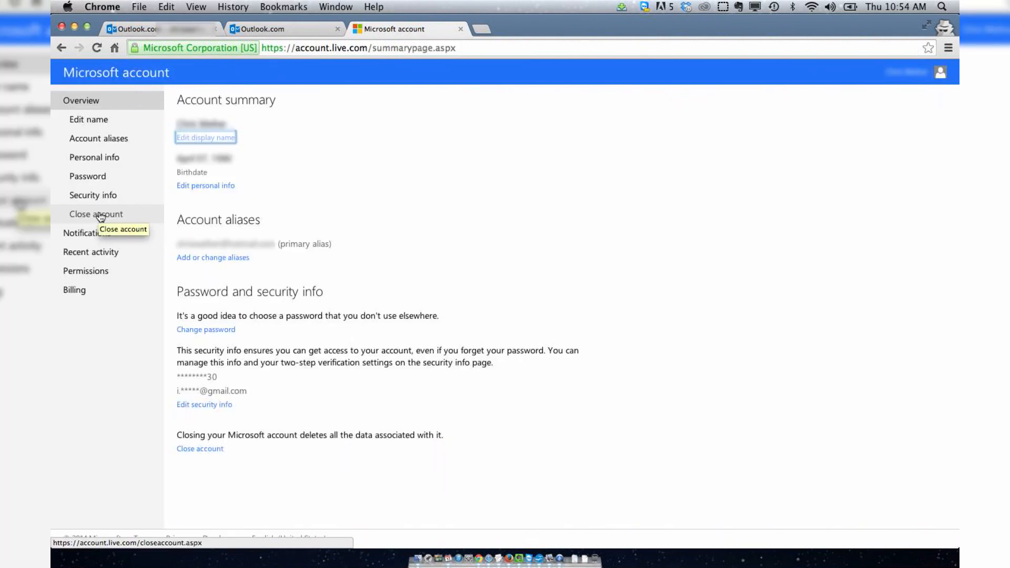
Request Microsoft account closure with password verification and acknowledge the notice back to the summary
click(96, 213)
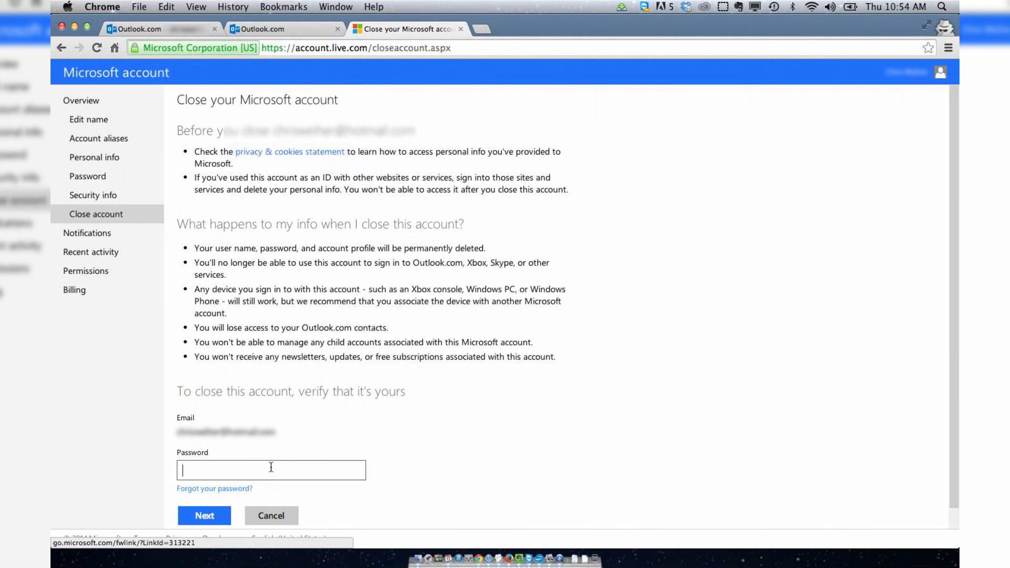
click(203, 516)
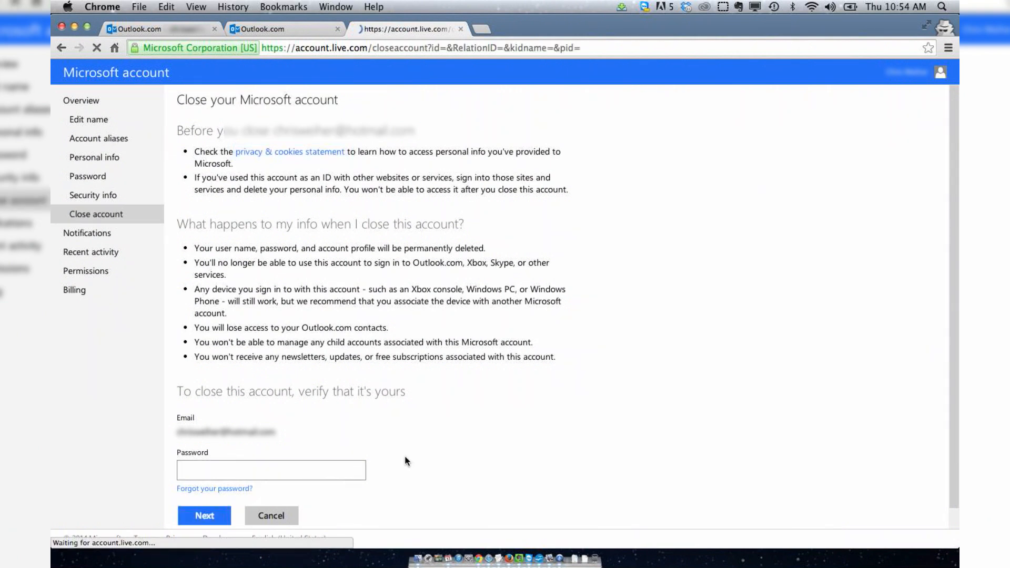
click(204, 516)
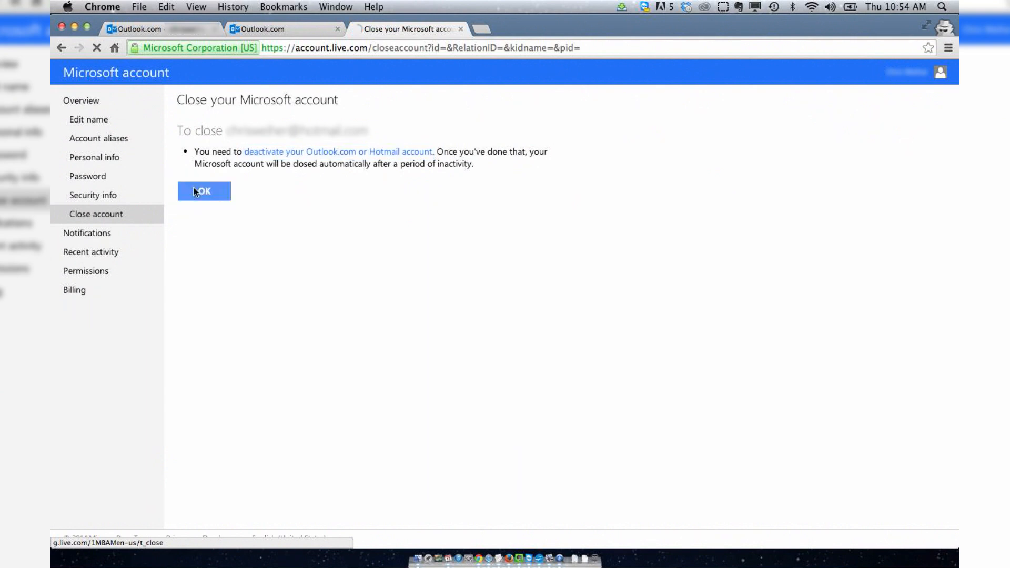
click(203, 192)
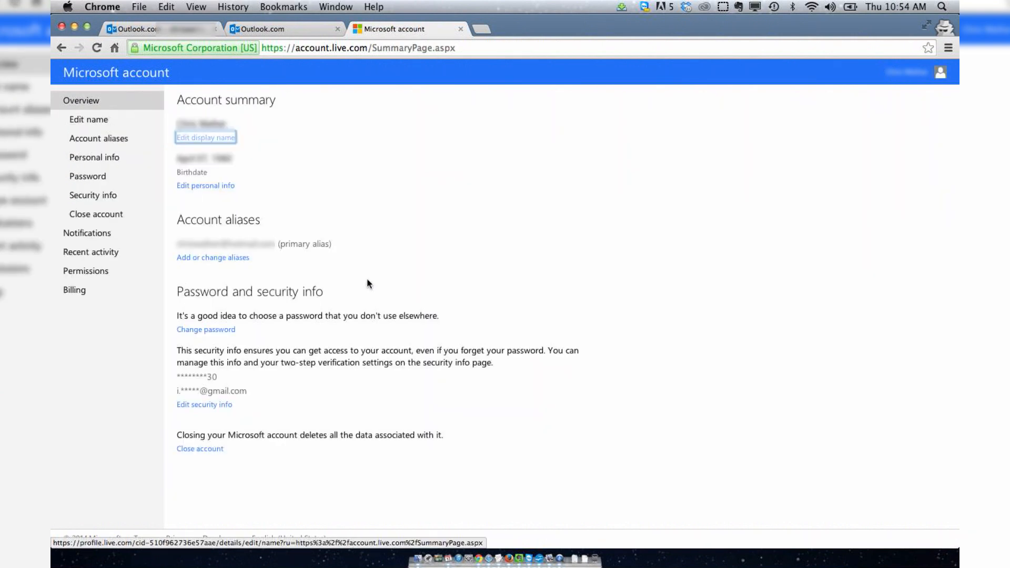